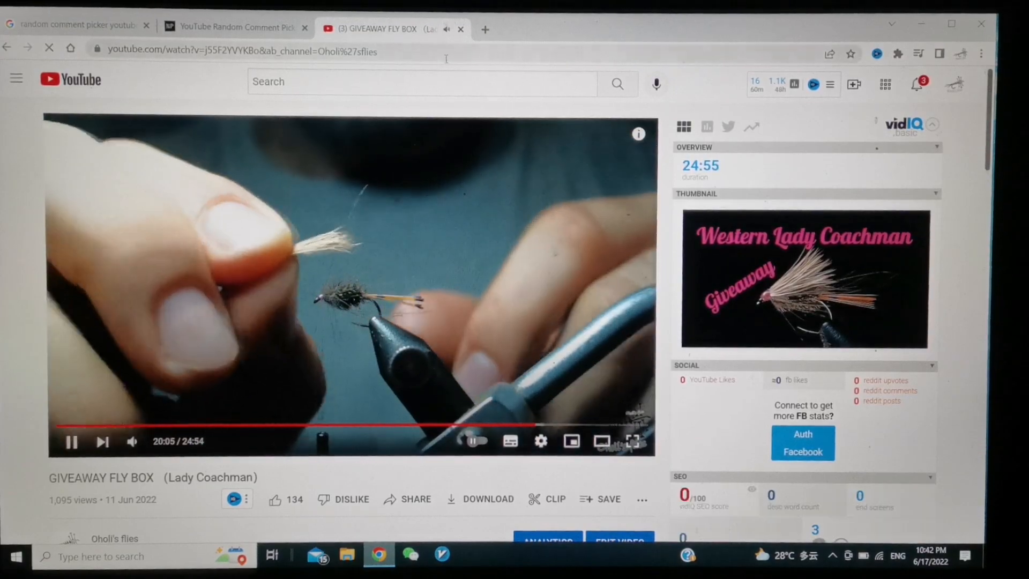
- Copy the giveaway fly box video's YouTube address and switch to the Comment Picker page
{"action": "left_click", "coordinate": [262, 52]}
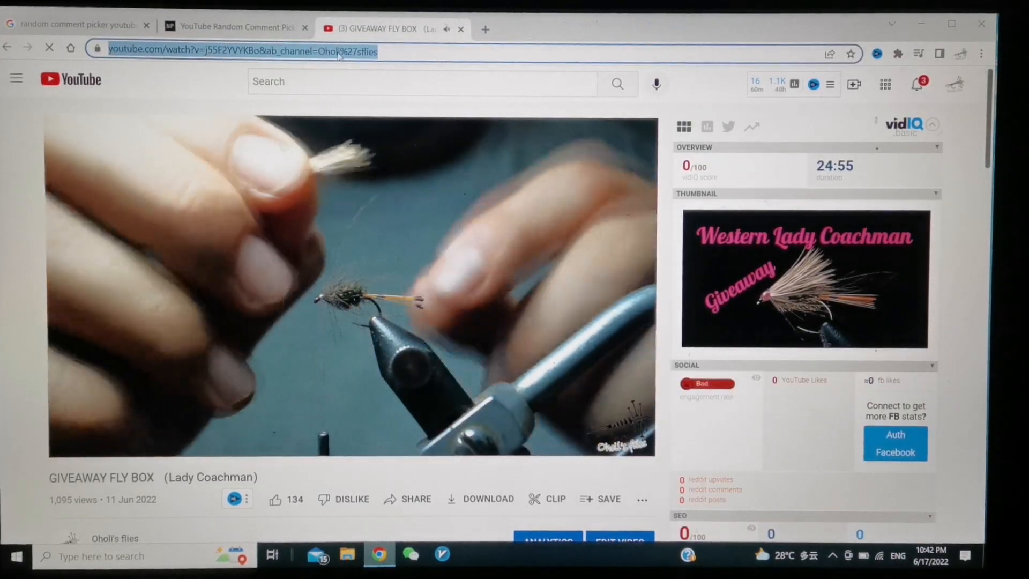
{"action": "right_click", "coordinate": [336, 51]}
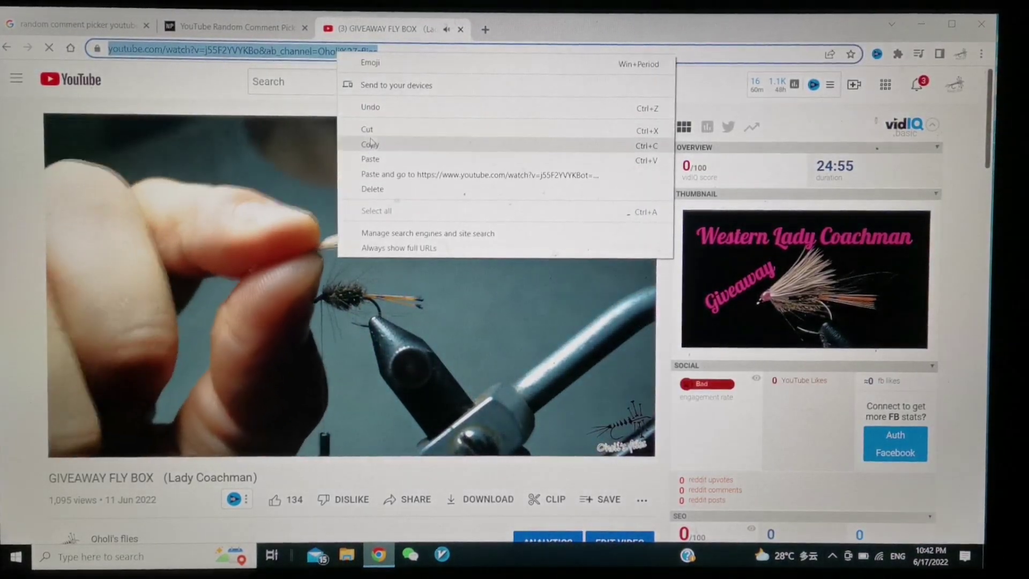
{"action": "left_click", "coordinate": [236, 28]}
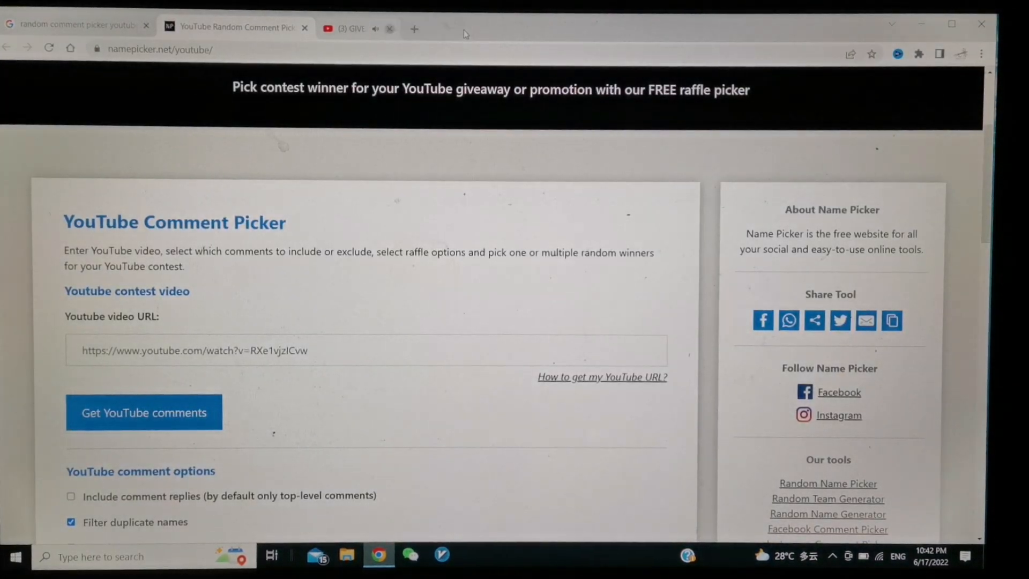
- Fill the YouTube video URL field with the copied giveaway video link
{"action": "left_click", "coordinate": [389, 27]}
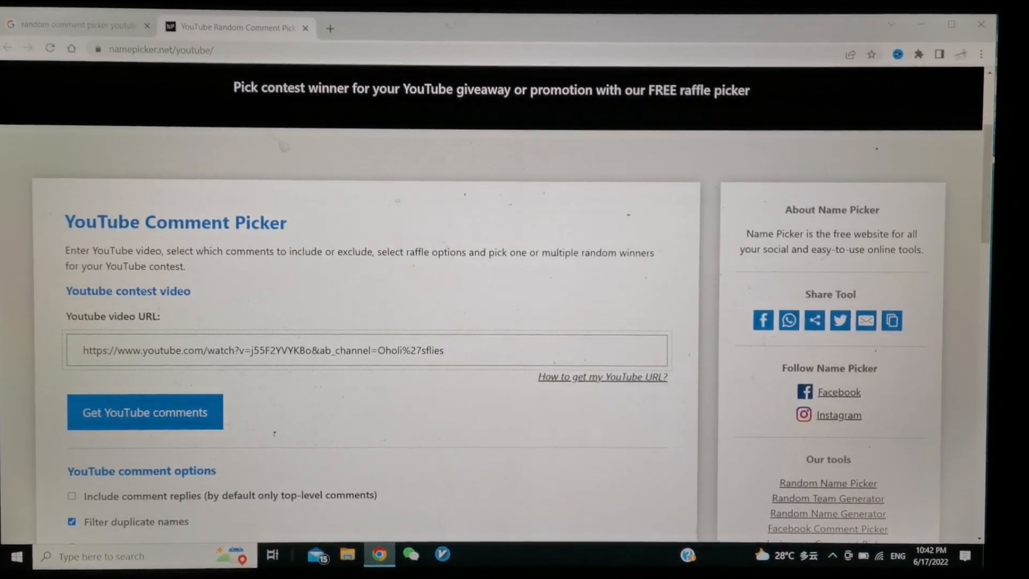
{"action": "scroll", "scroll_direction": "down", "scroll_amount": 3}
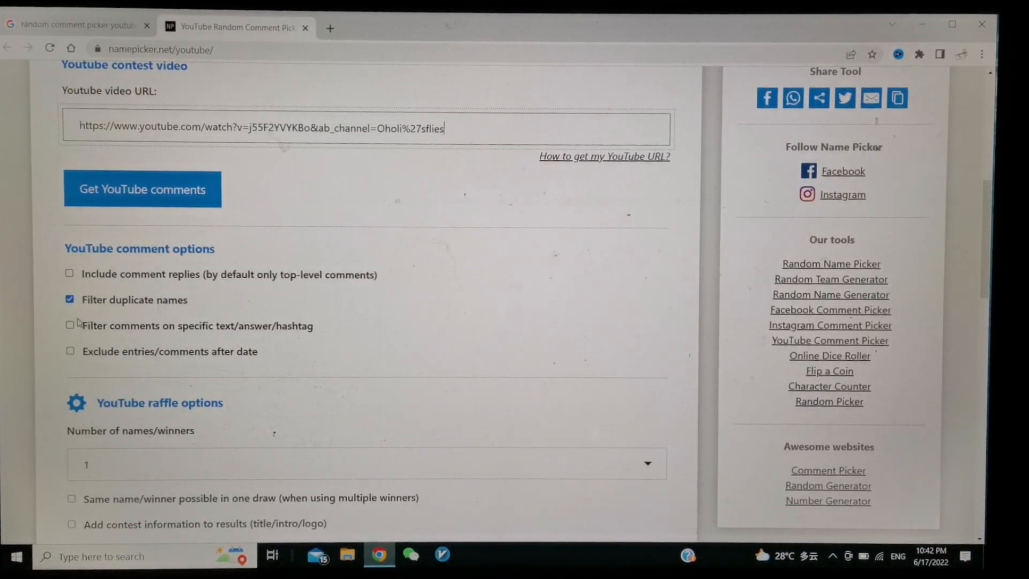
- Enable filtering comments on specific text and require the exact text 'giveaway'
{"action": "left_click", "coordinate": [70, 324]}
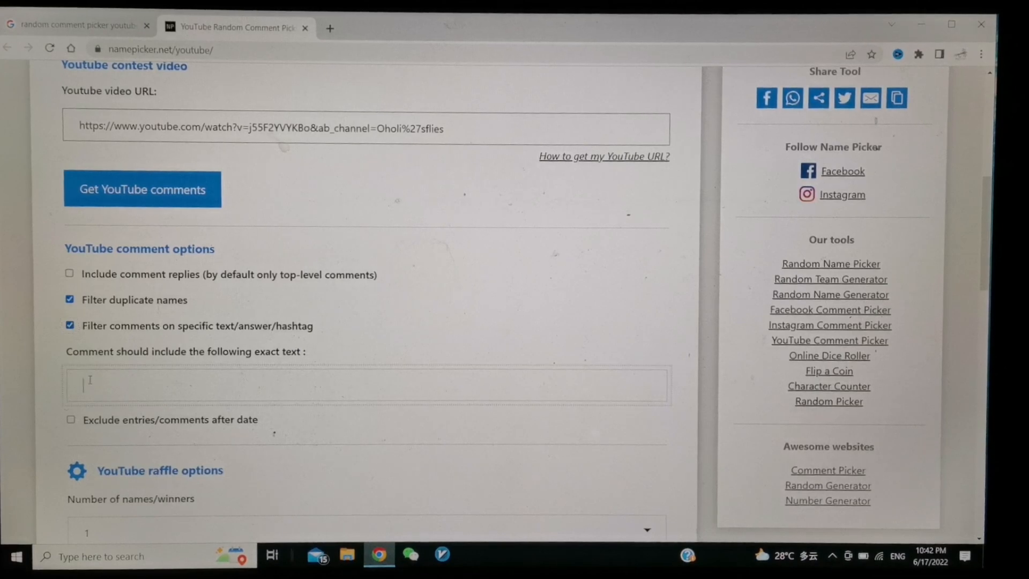
{"action": "type", "text": "g"}
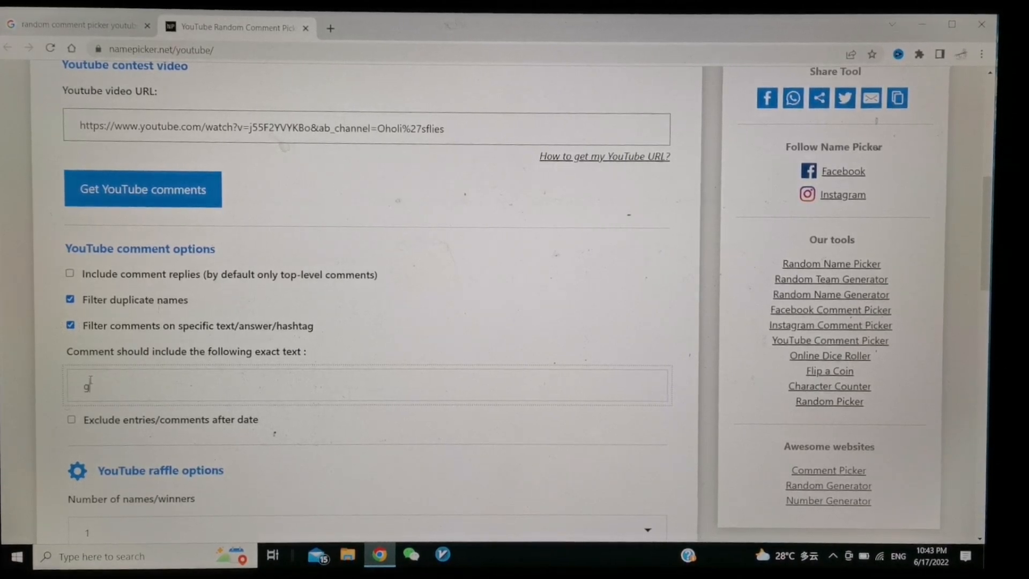
{"action": "type", "text": "ive"}
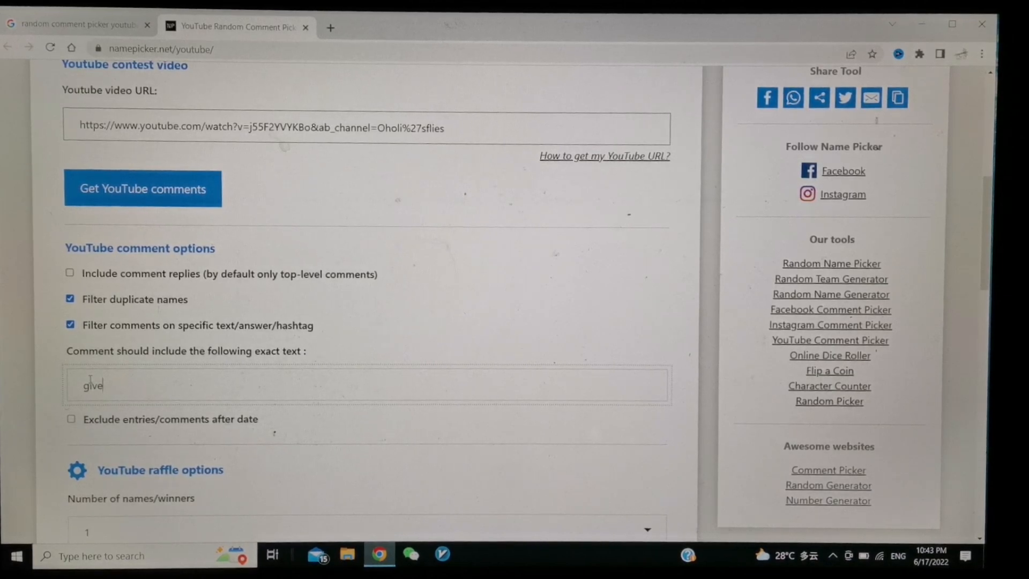
{"action": "type", "text": "awa"}
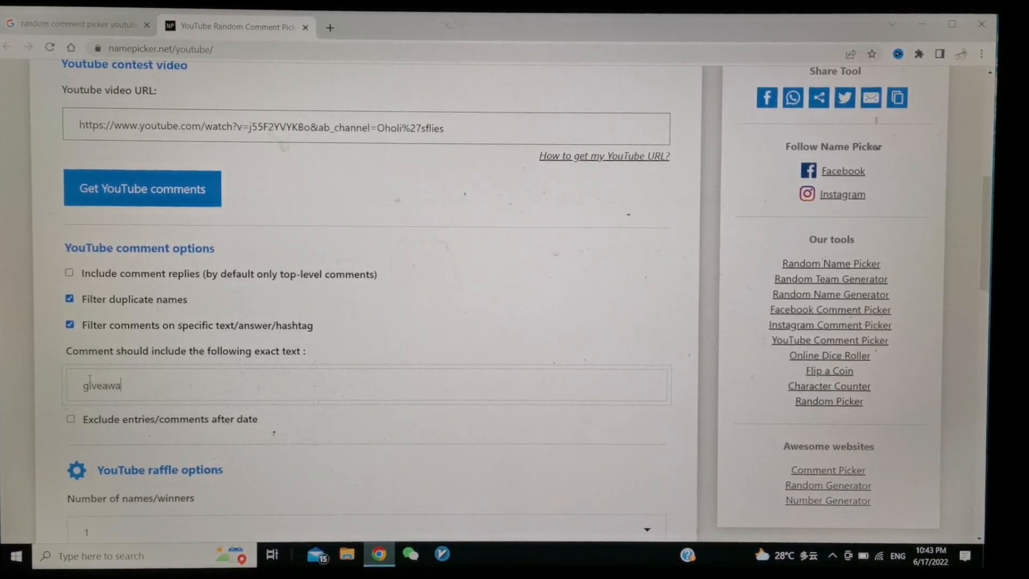
{"action": "type", "text": "y"}
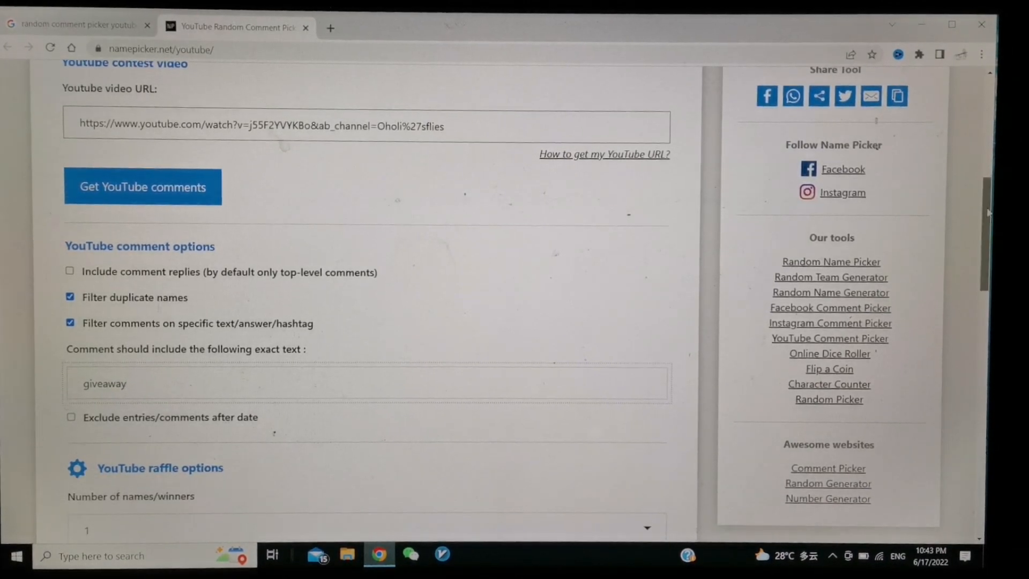
{"action": "scroll", "scroll_direction": "down", "scroll_amount": 3}
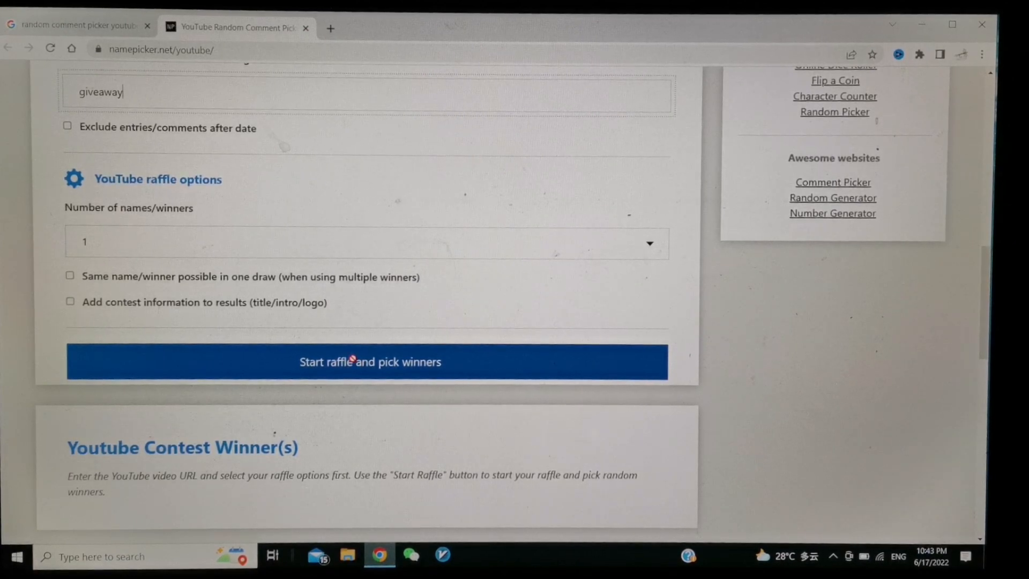
{"action": "mouse_move", "coordinate": [569, 390]}
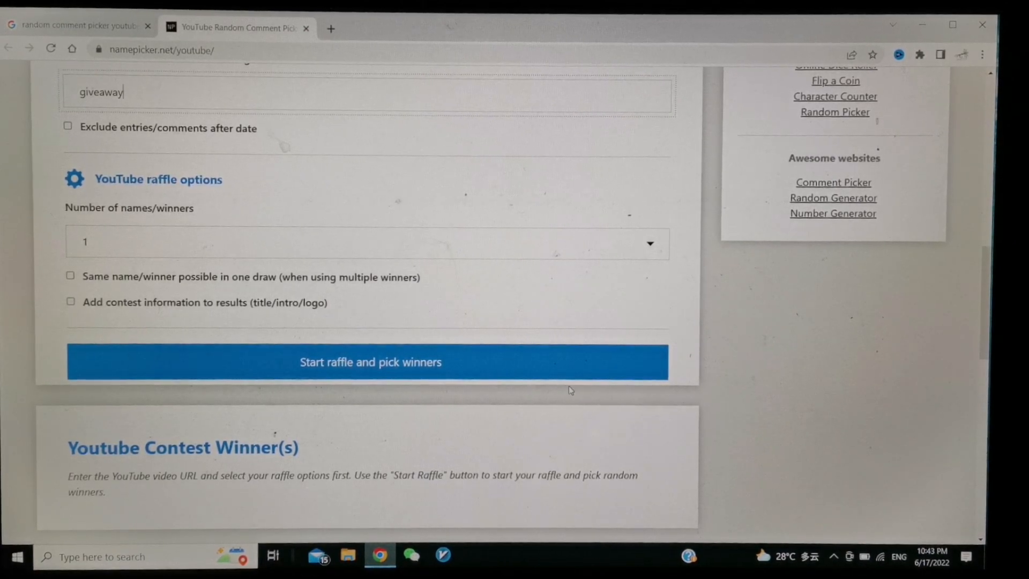
{"action": "mouse_move", "coordinate": [785, 314]}
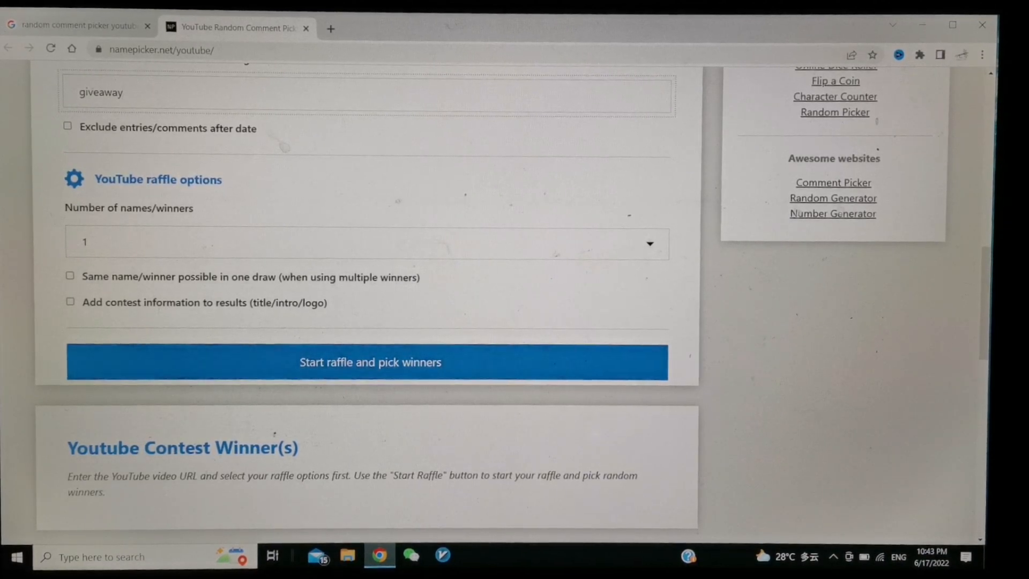
{"action": "scroll", "scroll_direction": "up", "scroll_amount": 3}
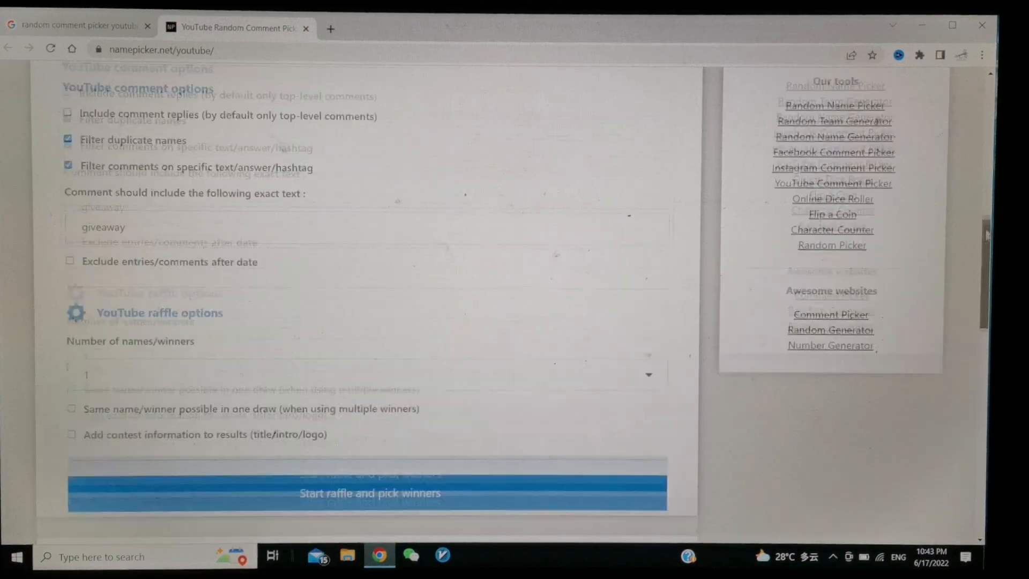
{"action": "scroll", "scroll_direction": "up", "scroll_amount": 3}
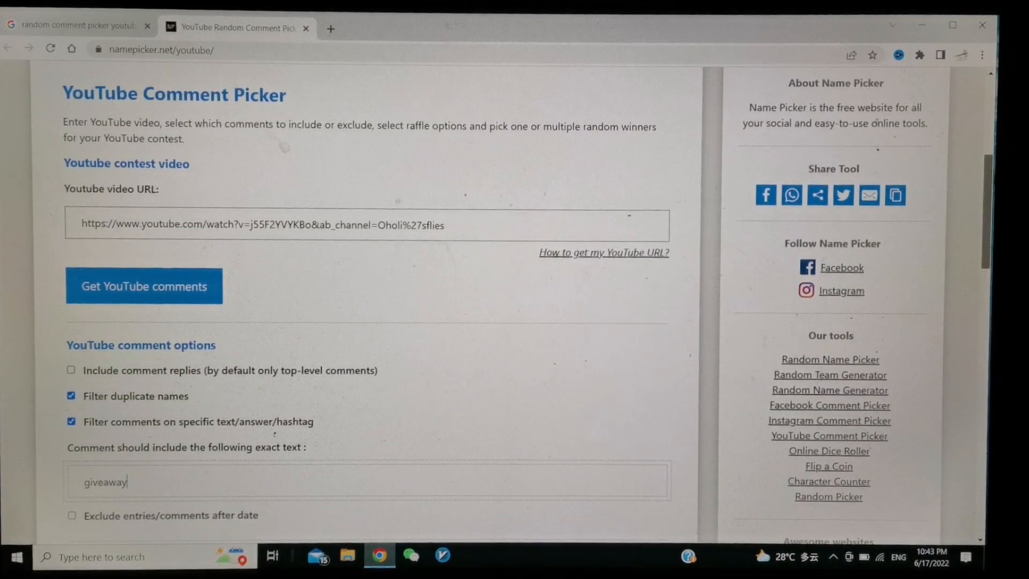
- Load the giveaway video's comments, reporting 79 comments
{"action": "left_click", "coordinate": [144, 286]}
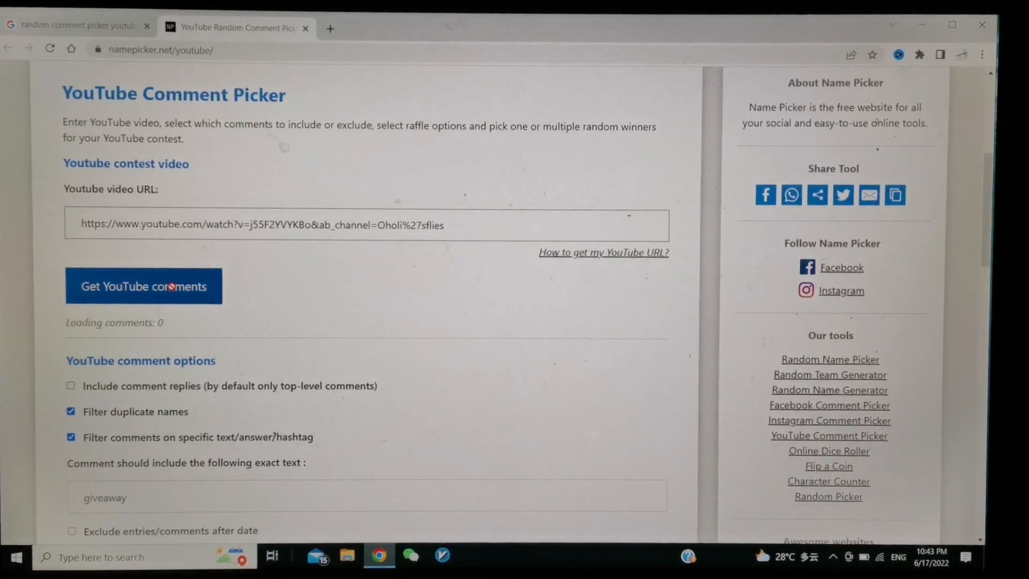
{"action": "left_click", "coordinate": [143, 286]}
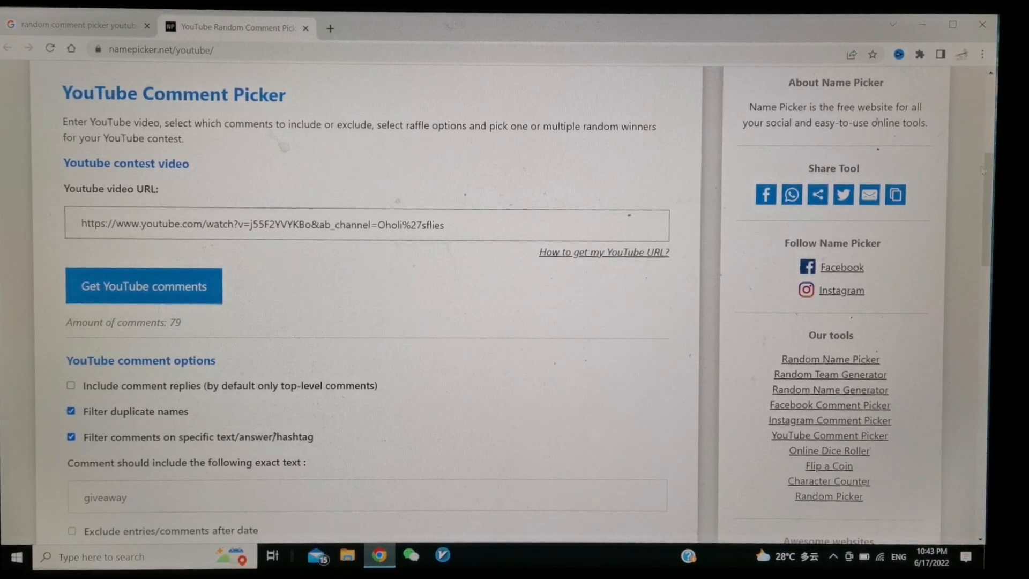
{"action": "scroll", "scroll_direction": "down", "scroll_amount": 3}
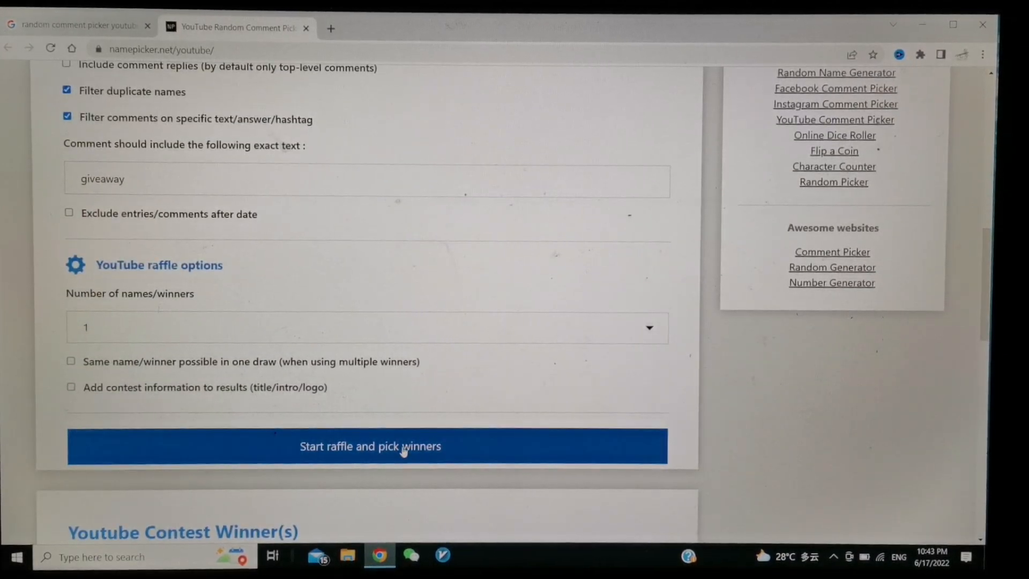
{"action": "left_click", "coordinate": [369, 446]}
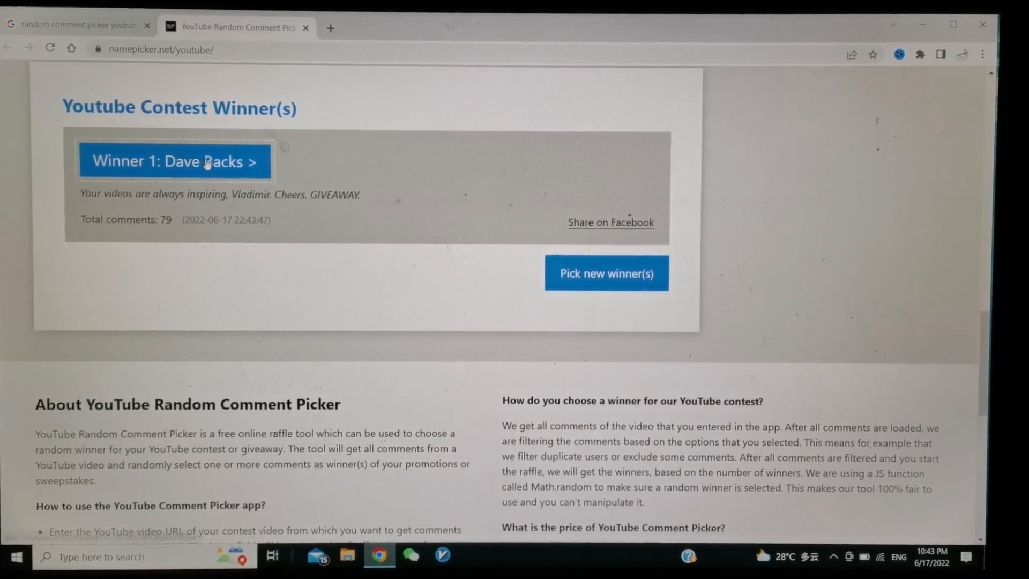
{"action": "left_click", "coordinate": [175, 161]}
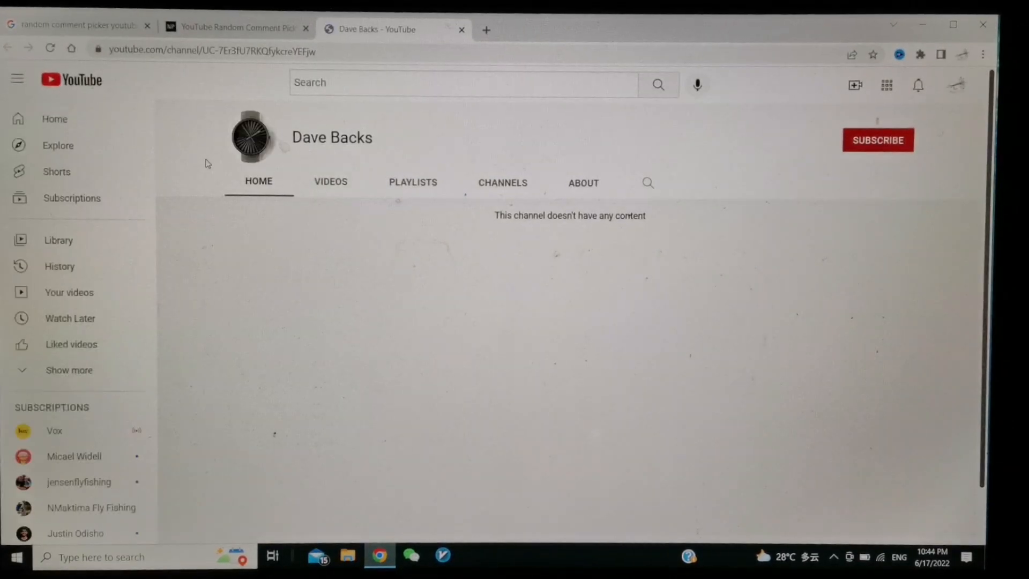